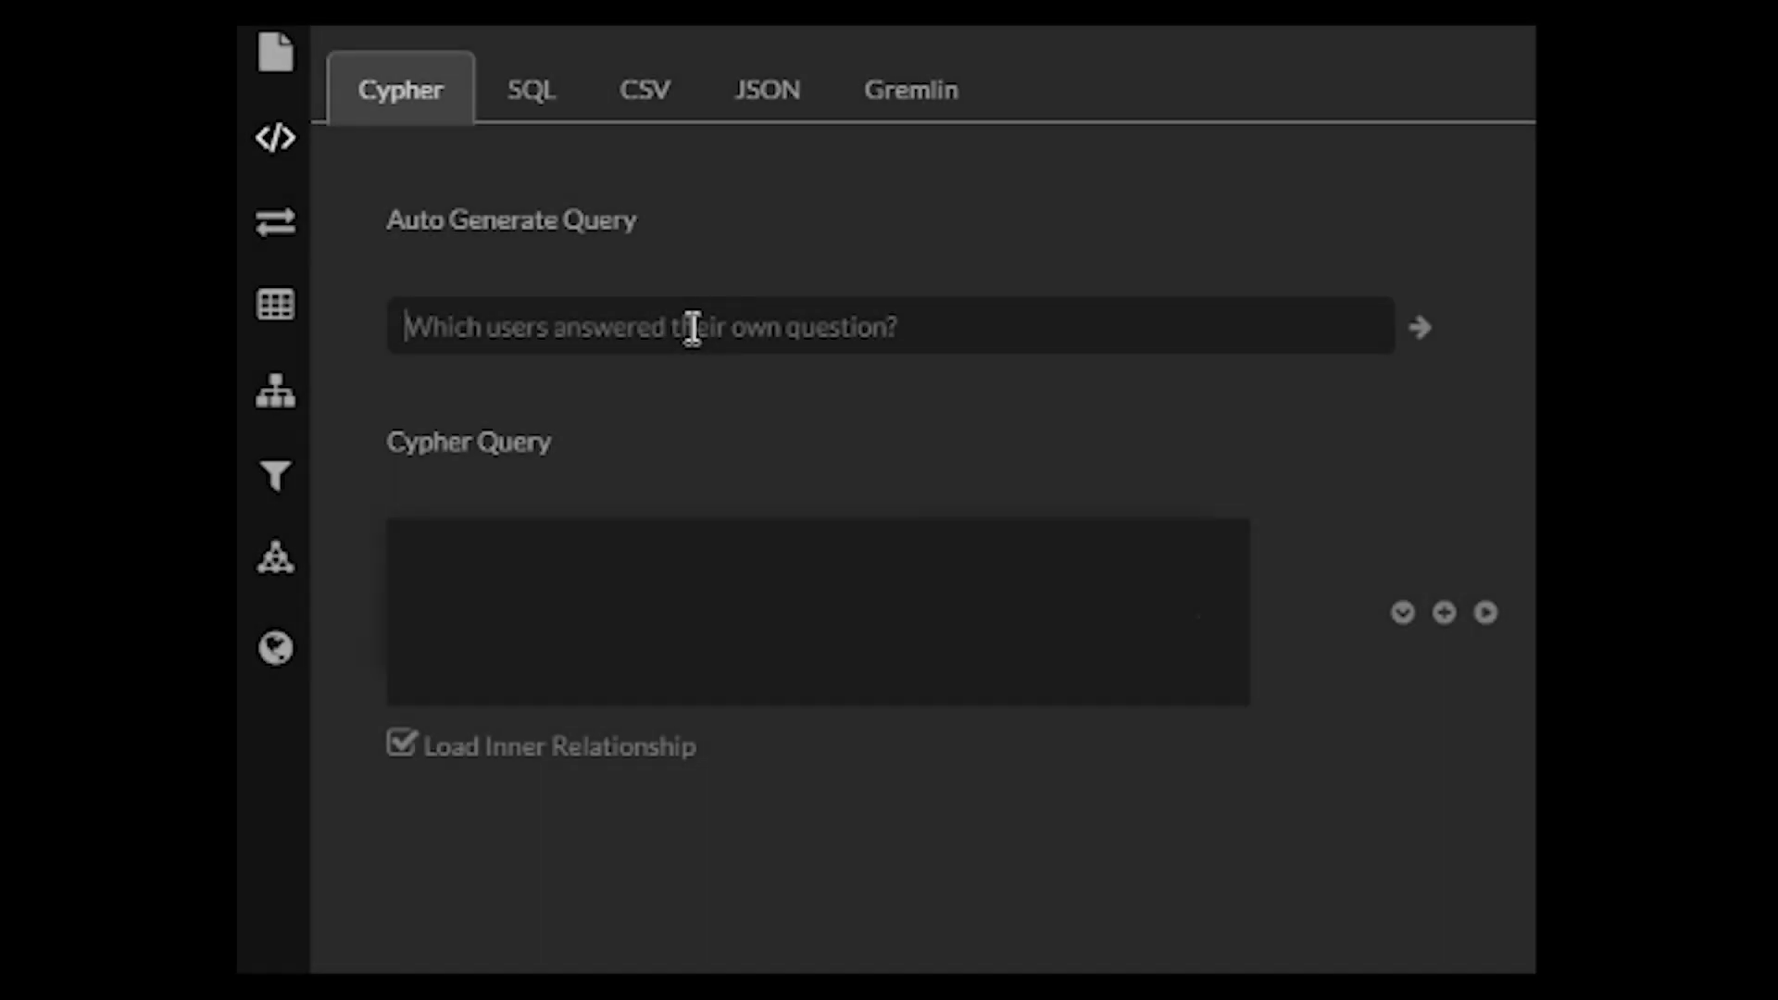
Step: Generate a Cypher query from 'Get the top 10 hashtags, return hashtag nodes' and run it to load ten hashtags
text(Get the)
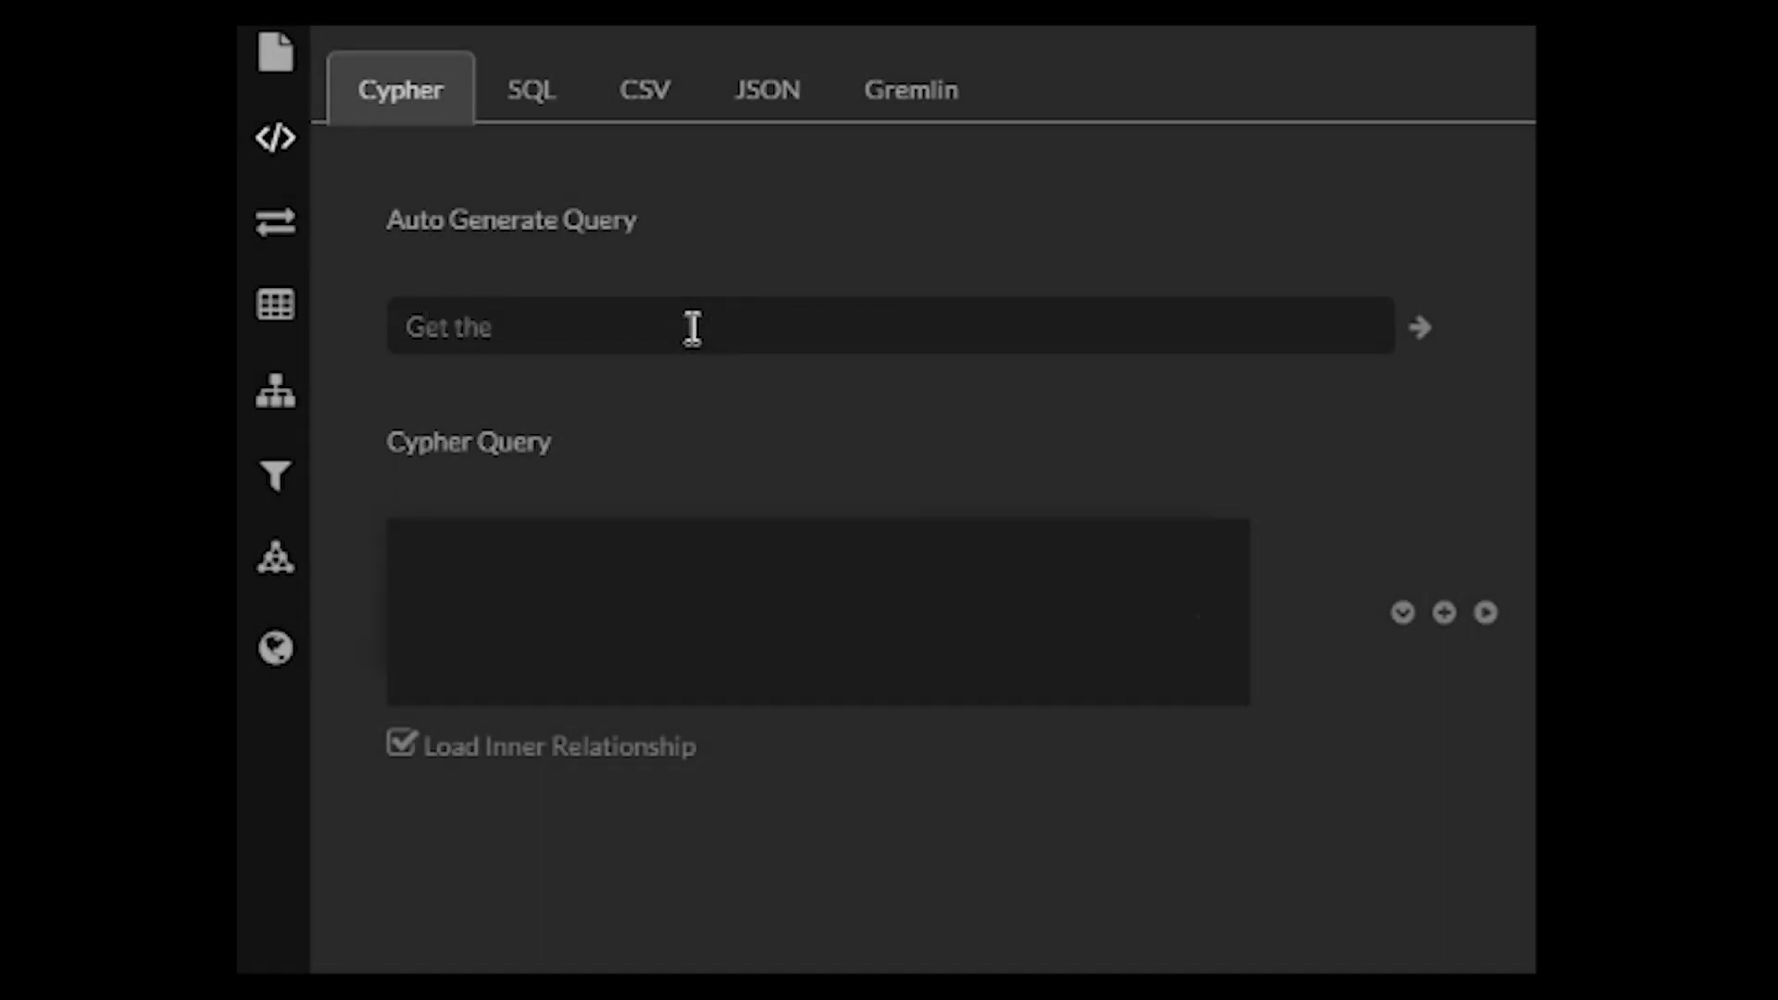
text(top 10 hashtags, return)
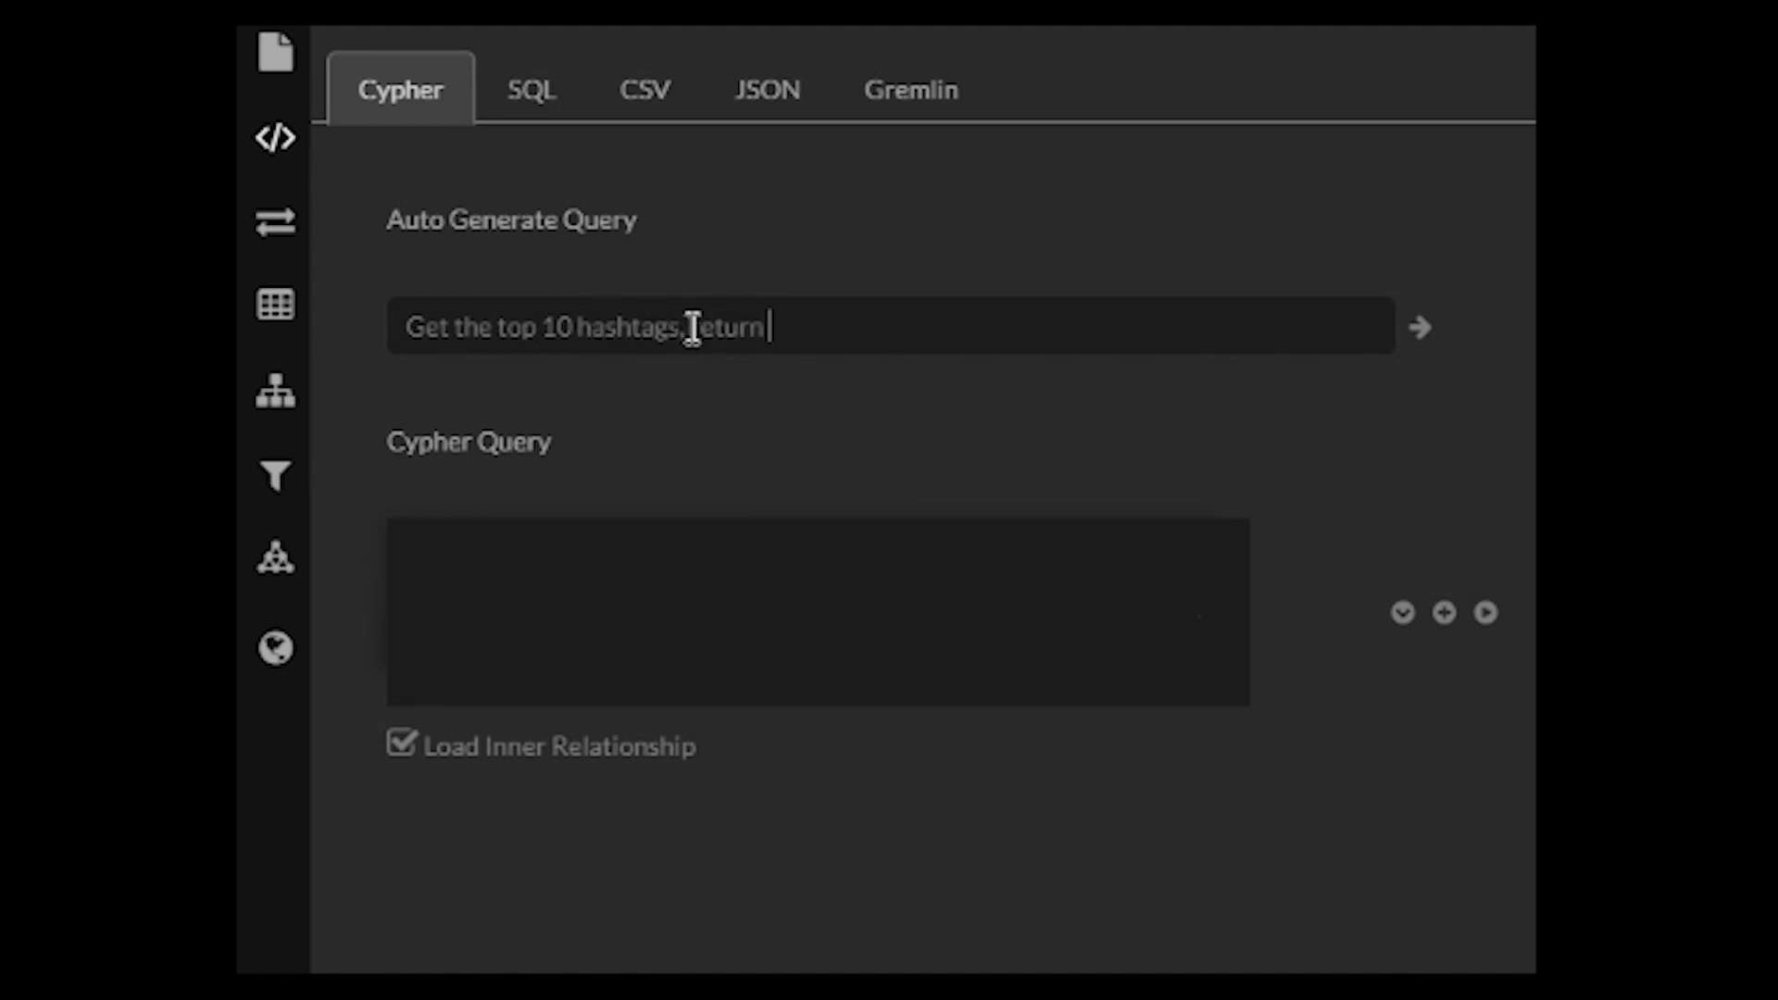
text(hashtag)
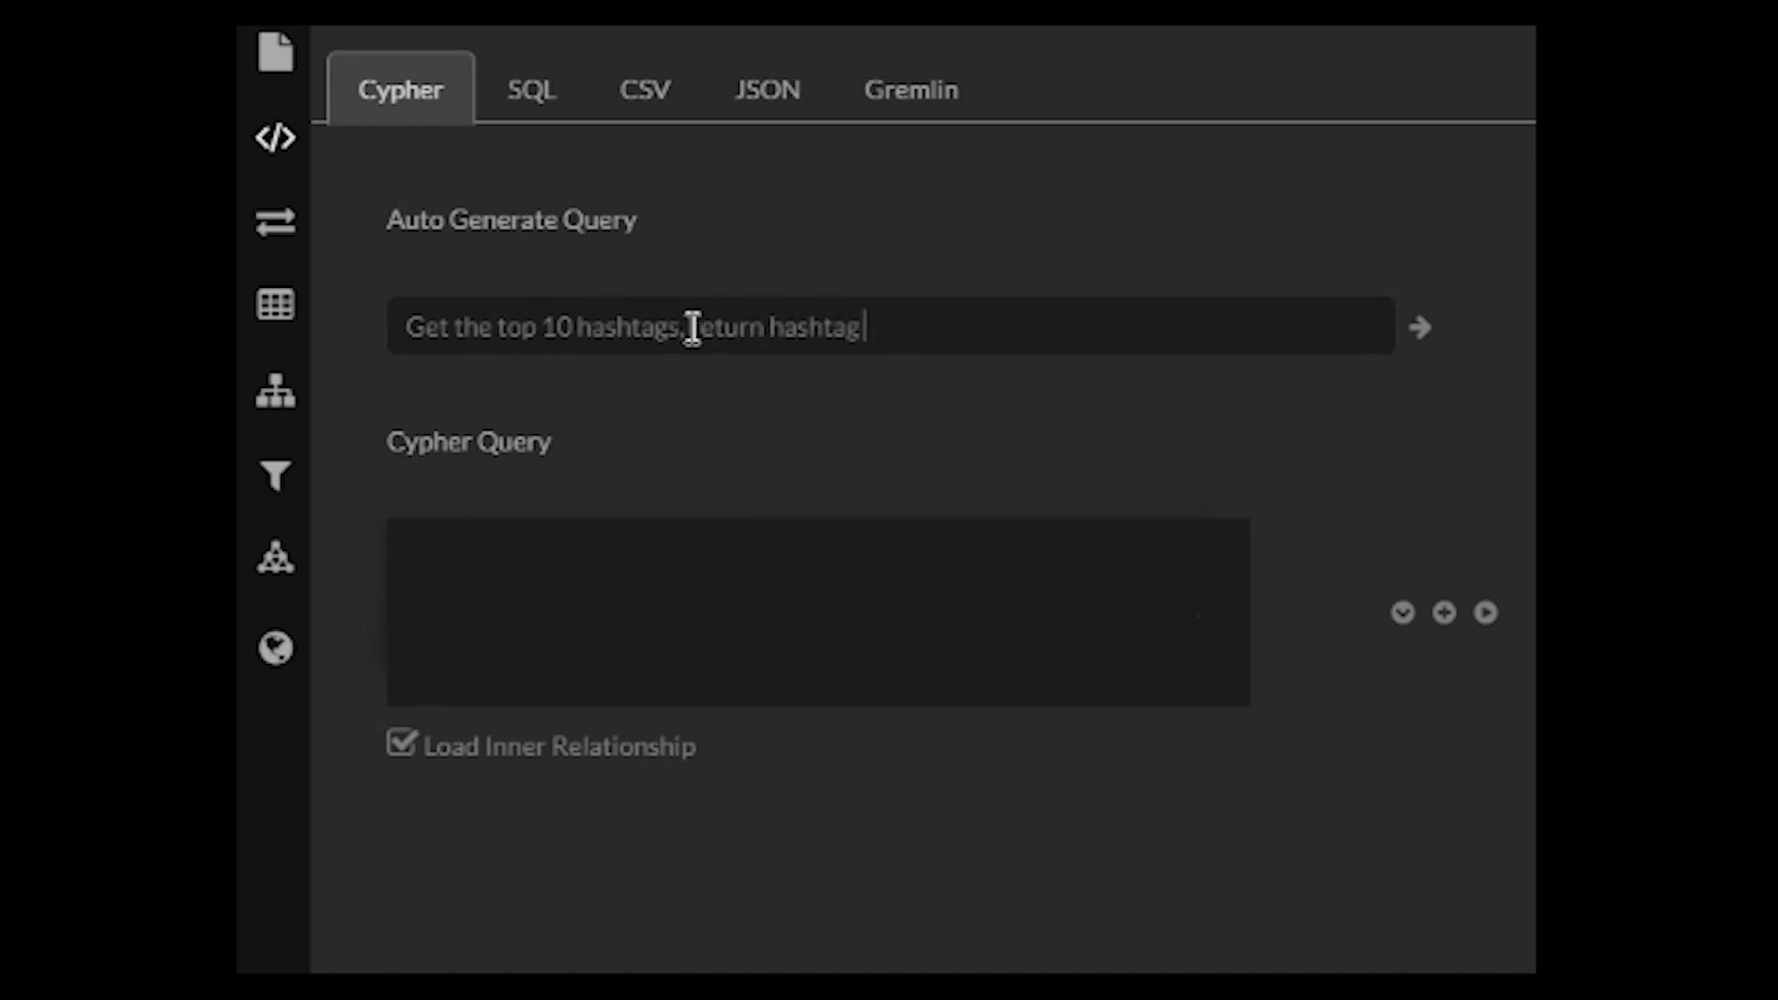
text(nodes)
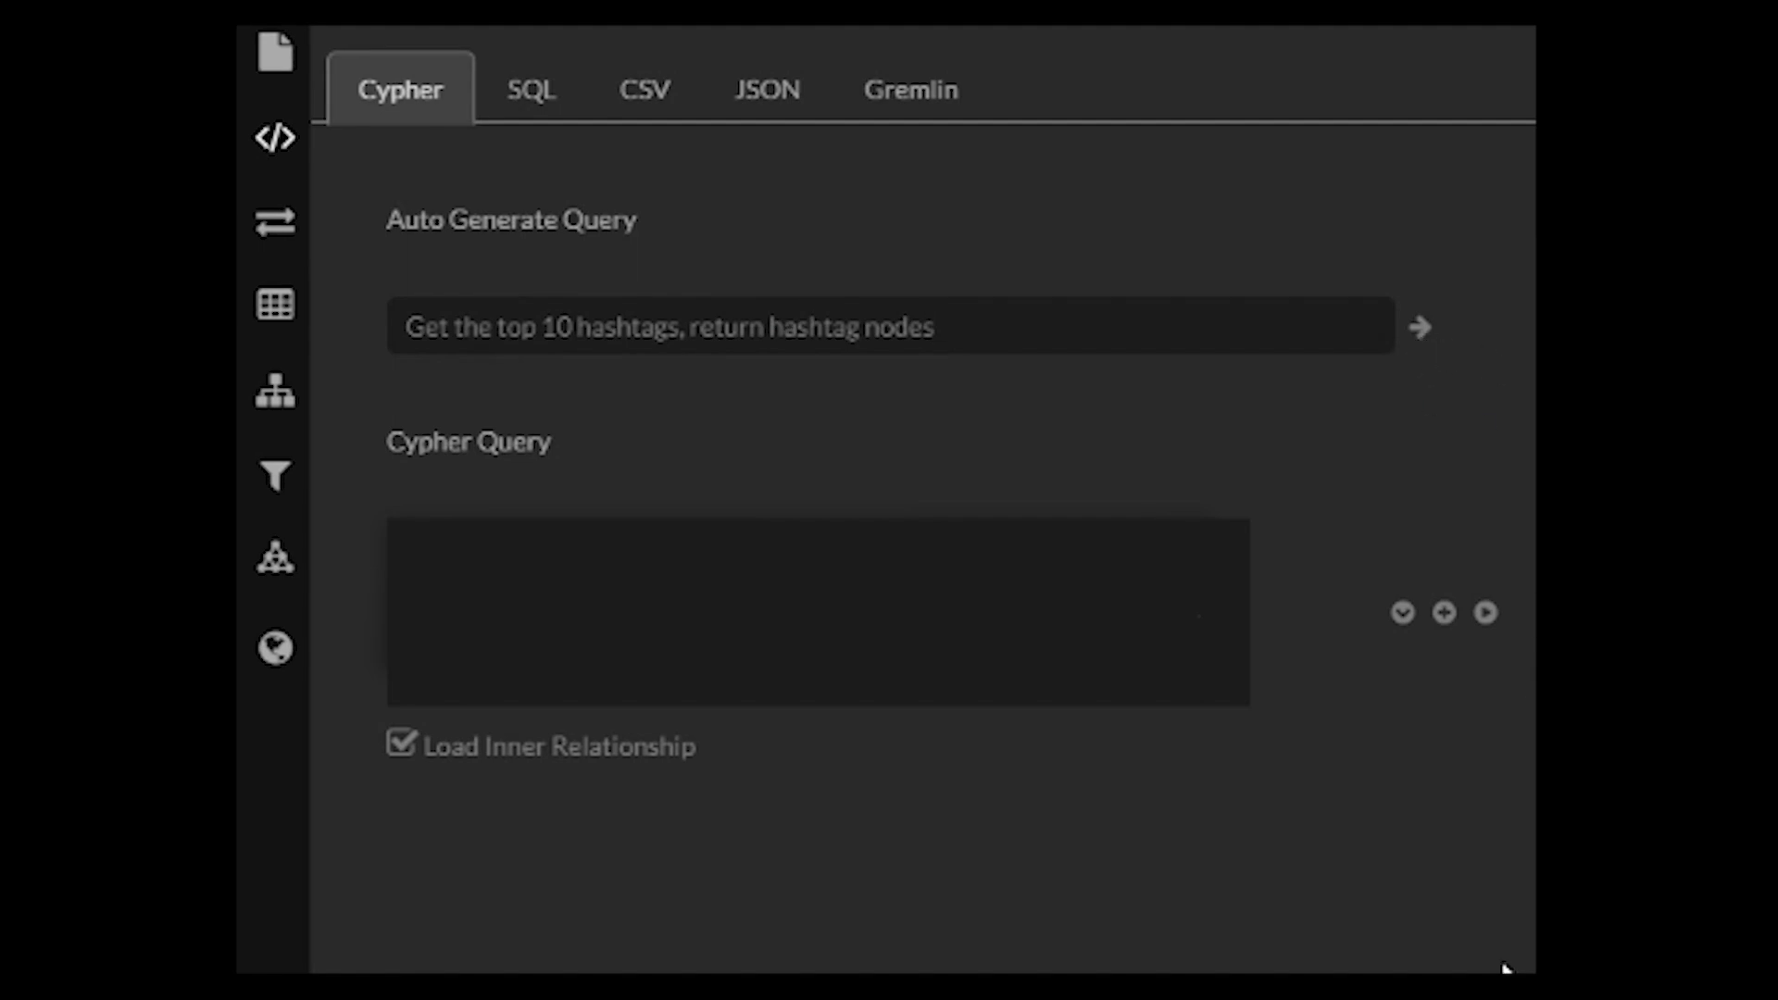
mouse_move(1435, 961)
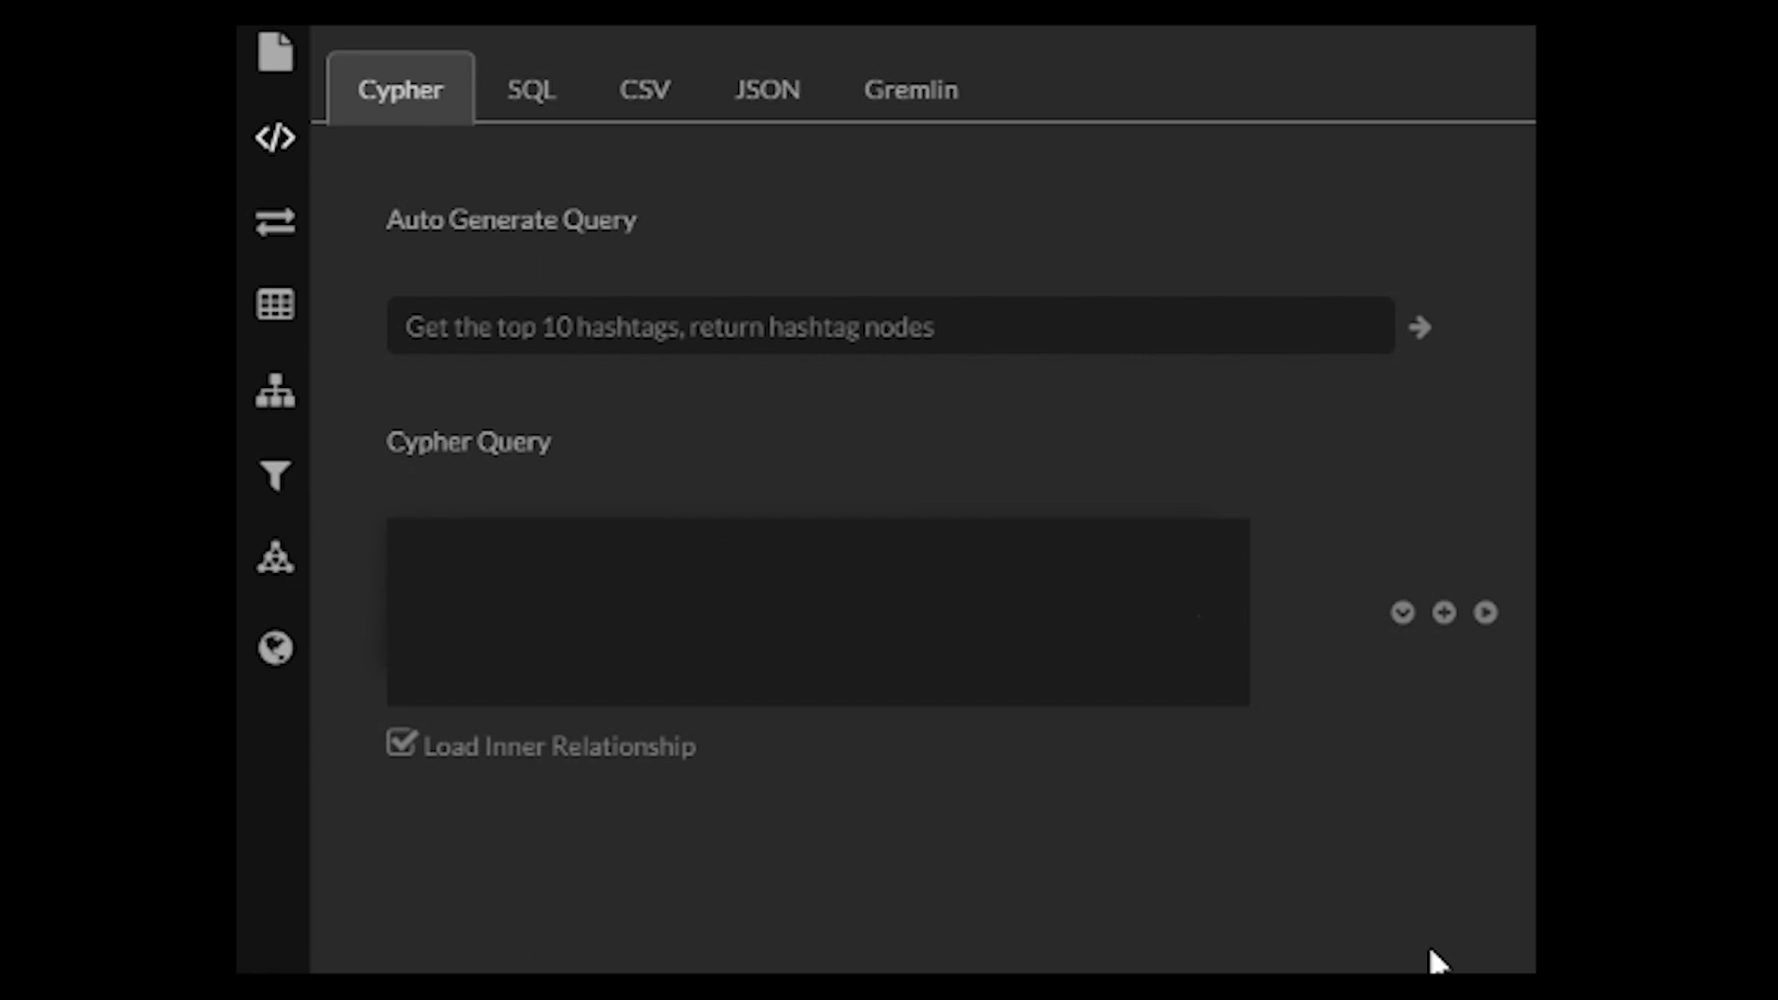
click(1418, 326)
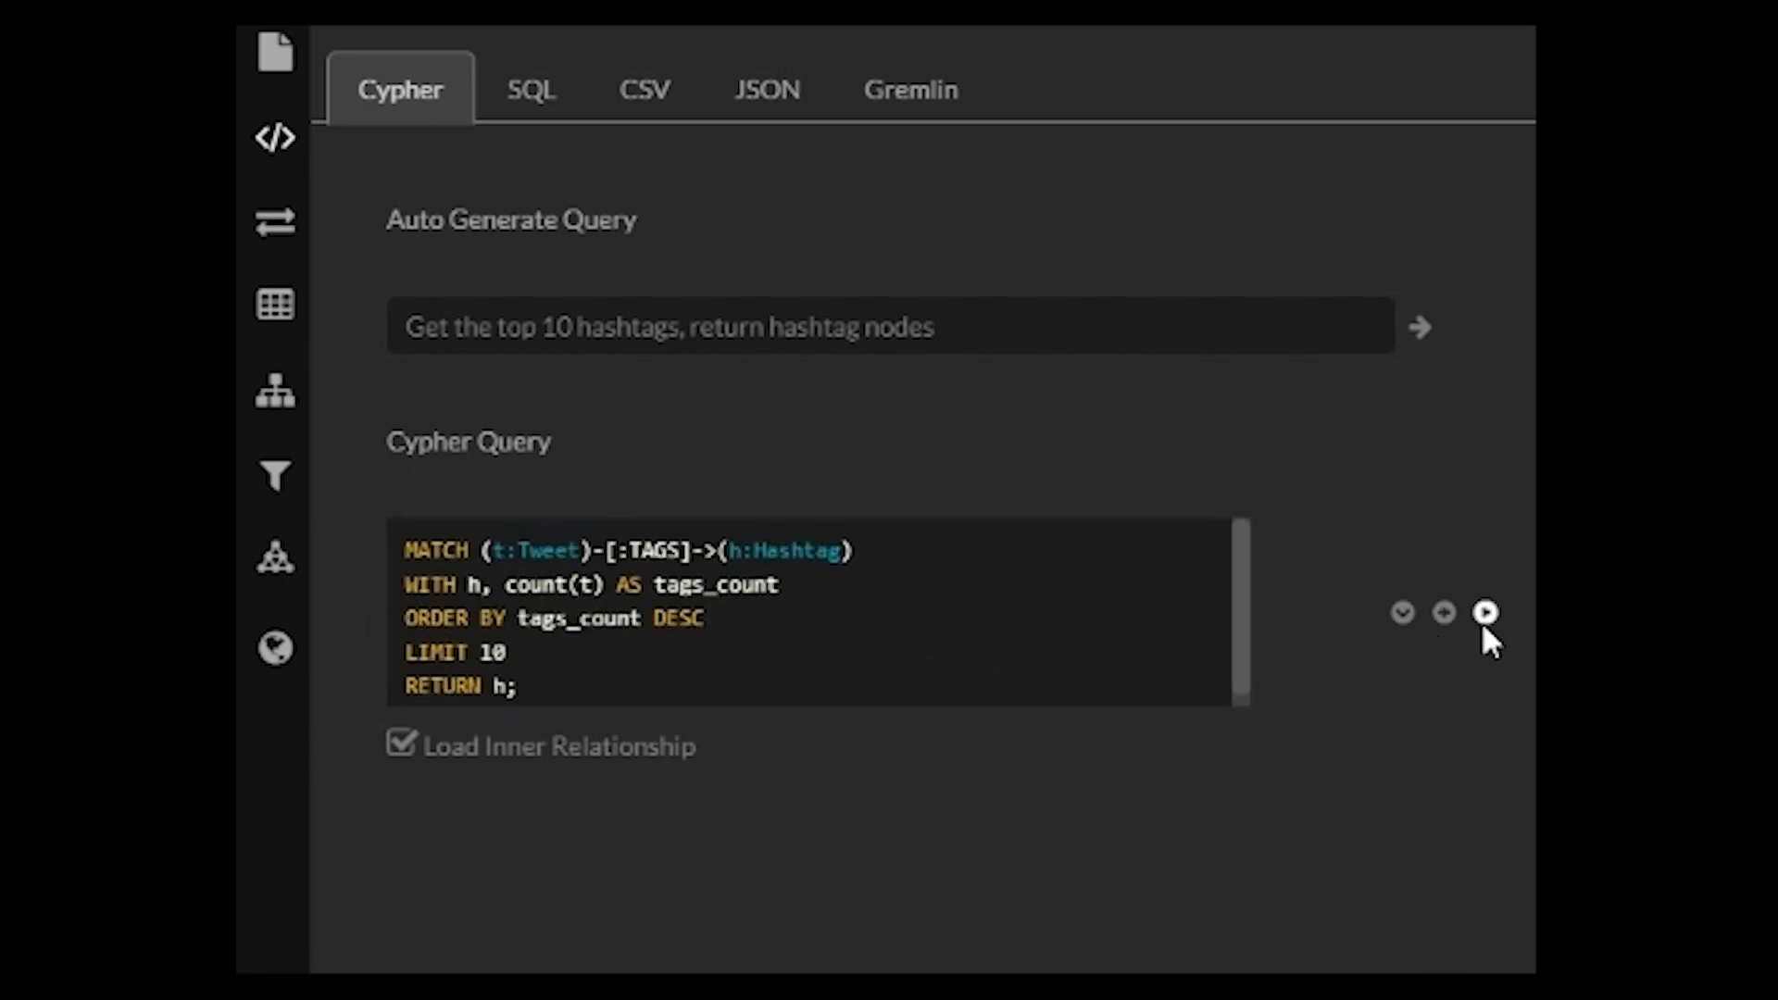
click(1483, 613)
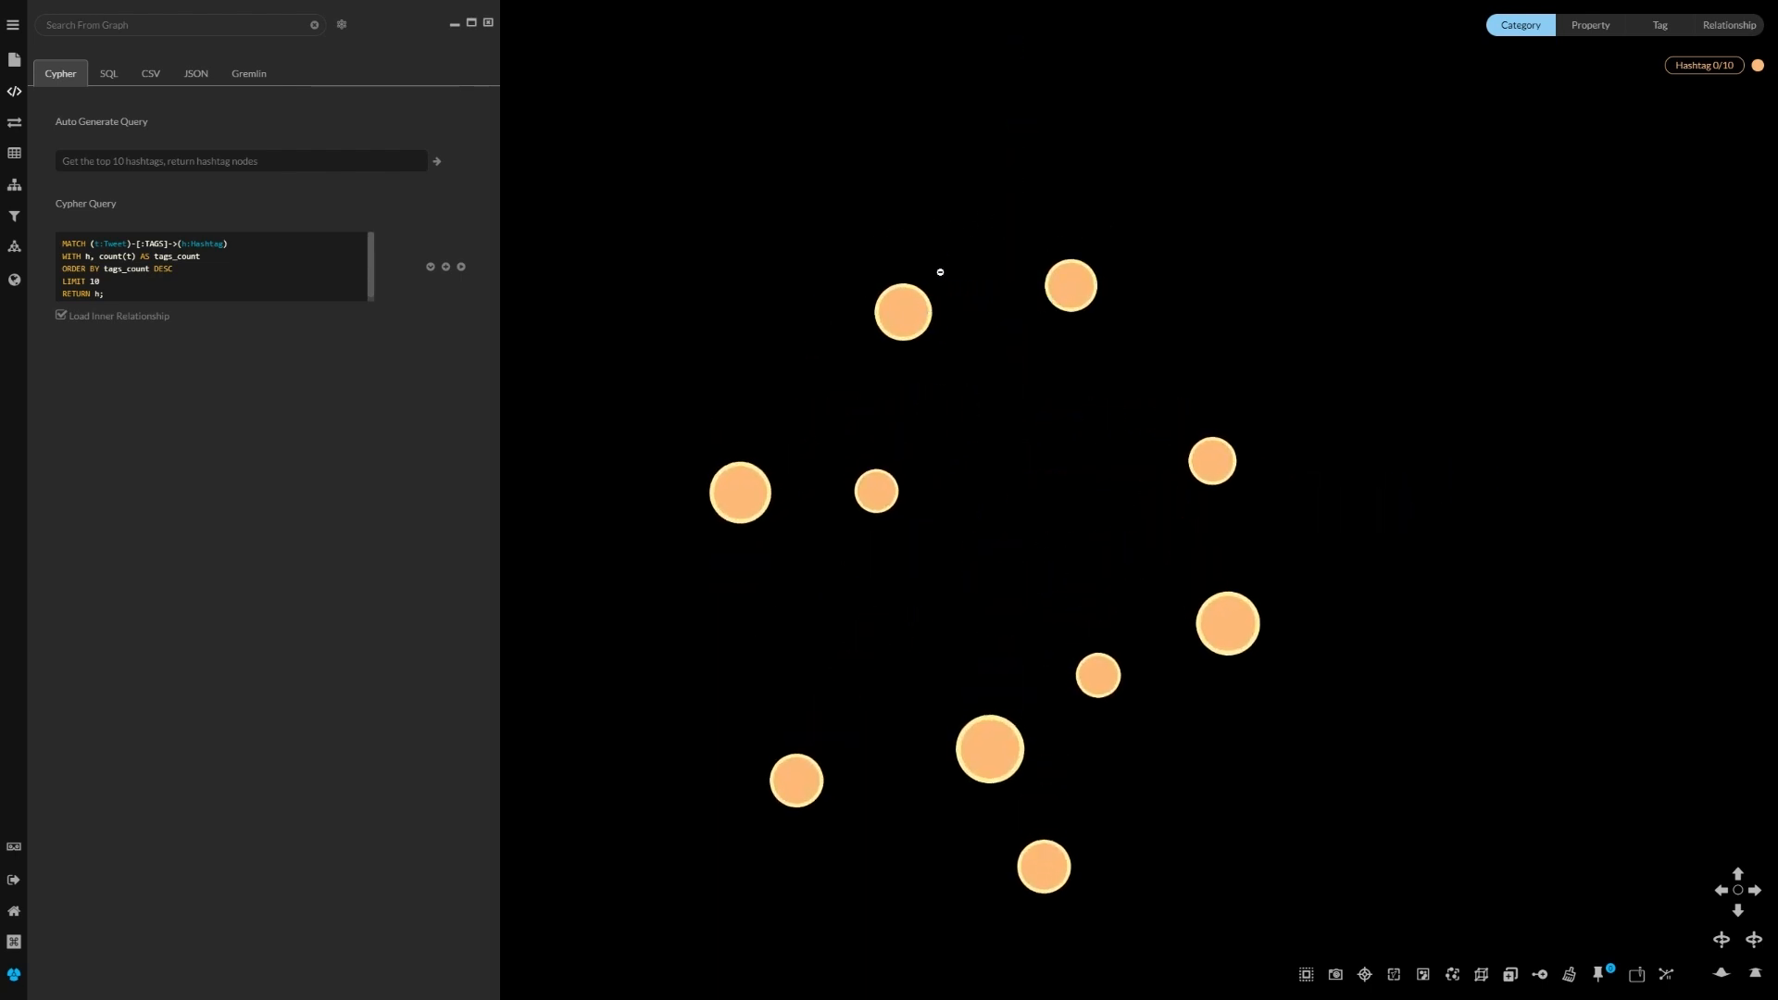
mouse_move(878, 370)
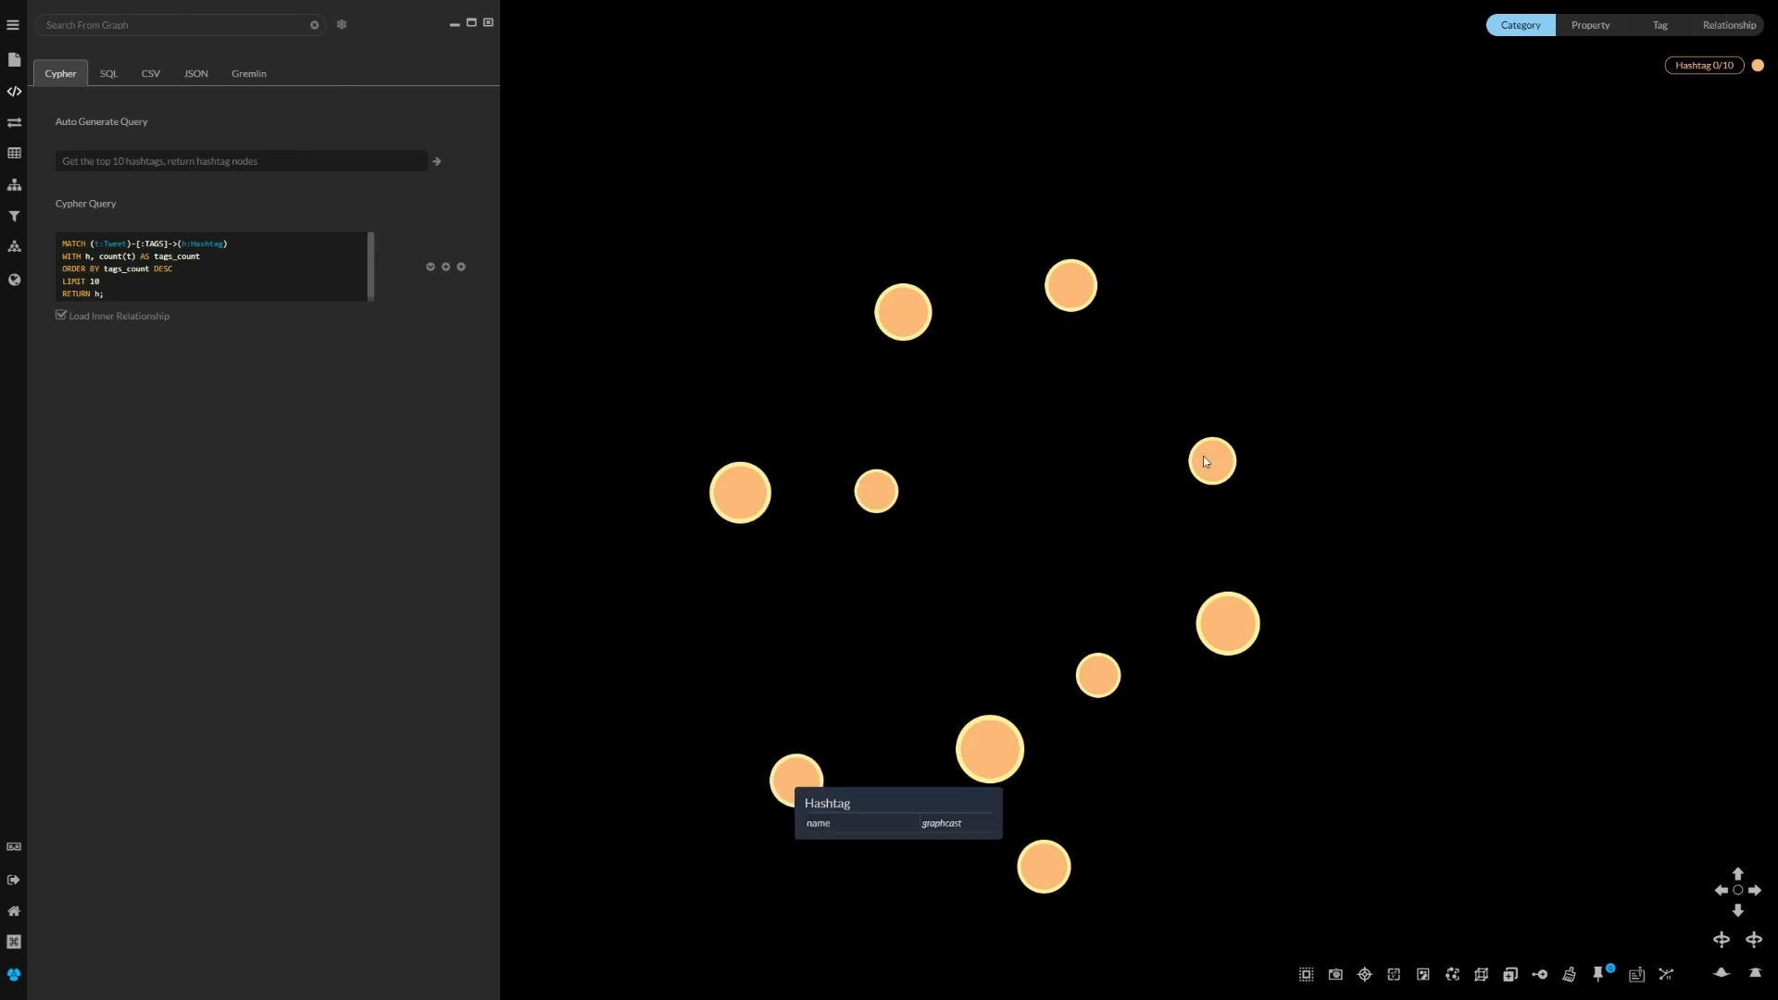
mouse_move(1211, 461)
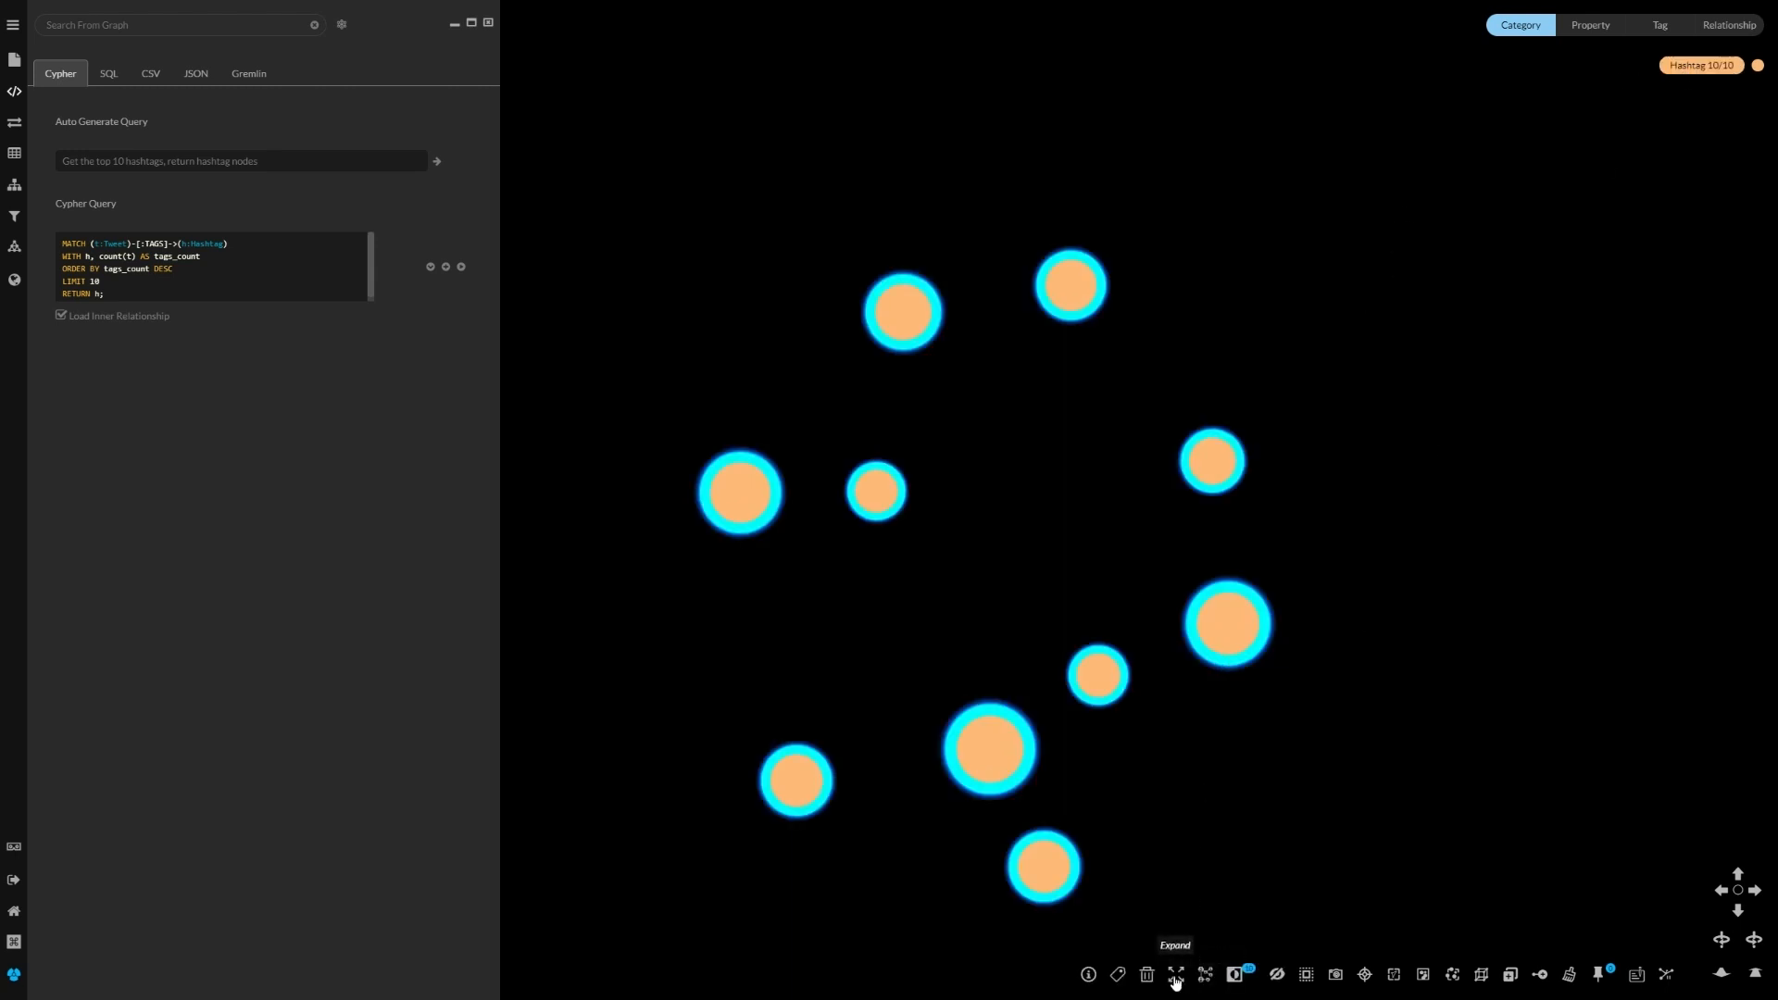
Step: Expand the hashtags along the TAGS relationship and select all 507 resulting Tweet nodes
click(1176, 976)
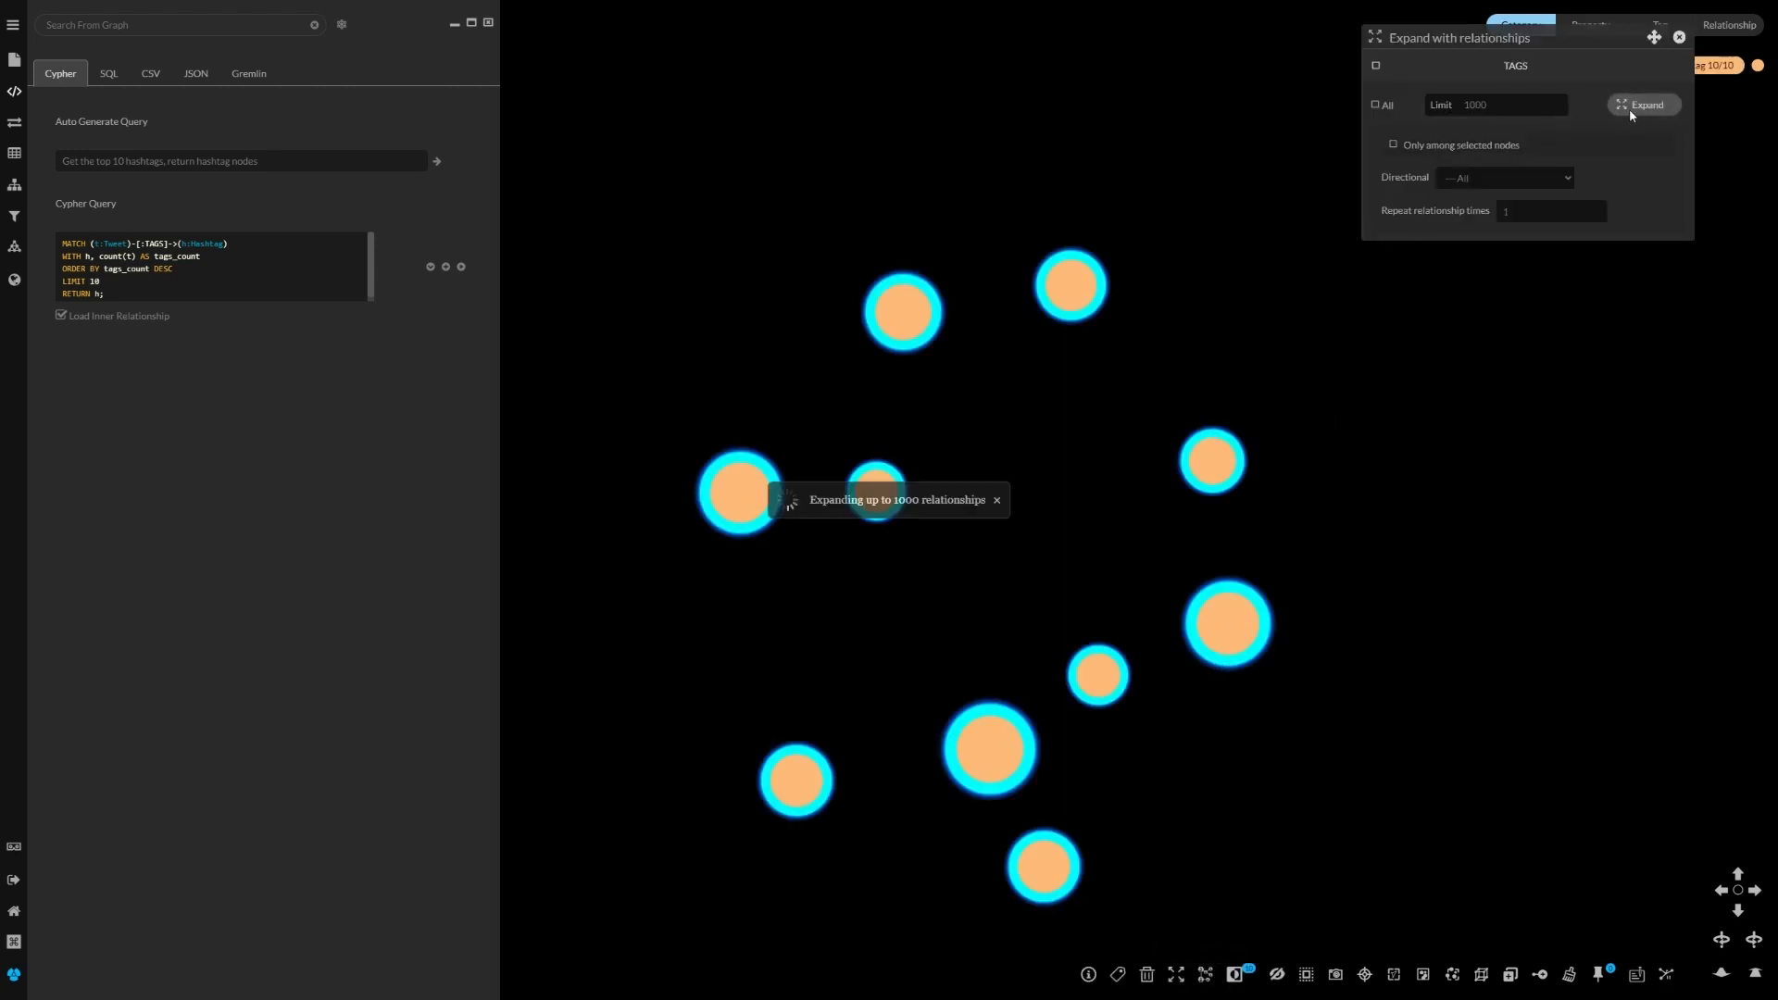
click(1645, 104)
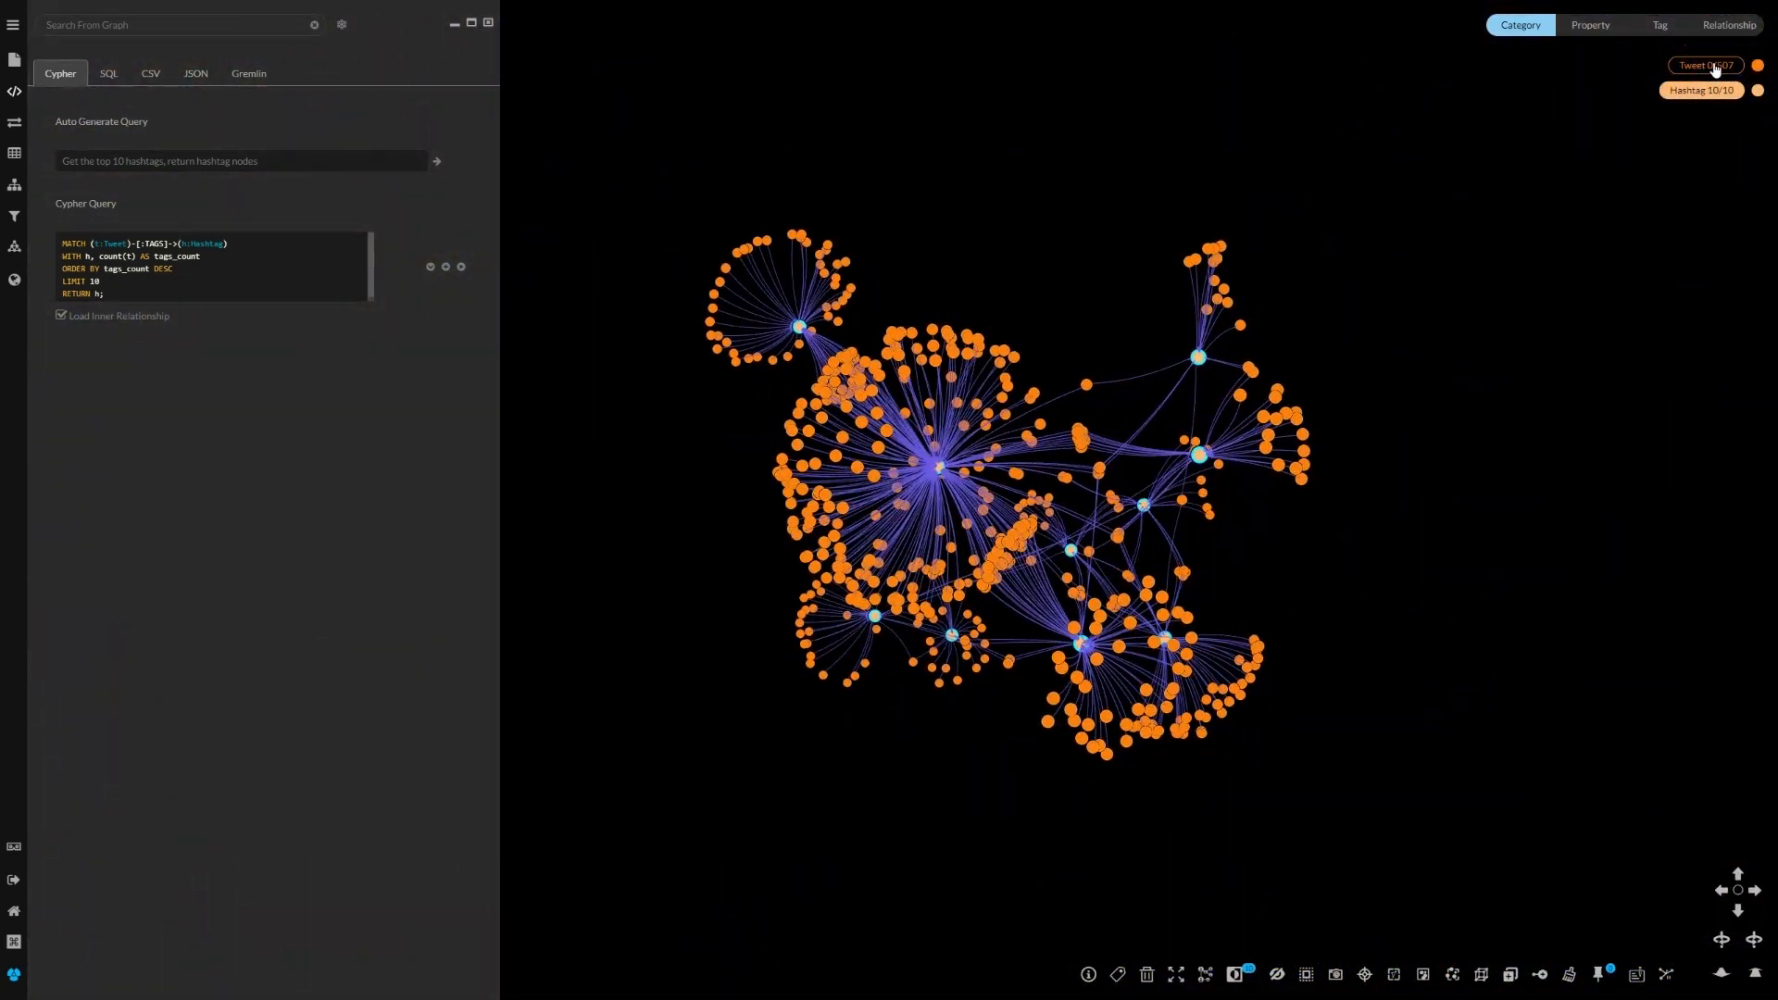
click(1174, 974)
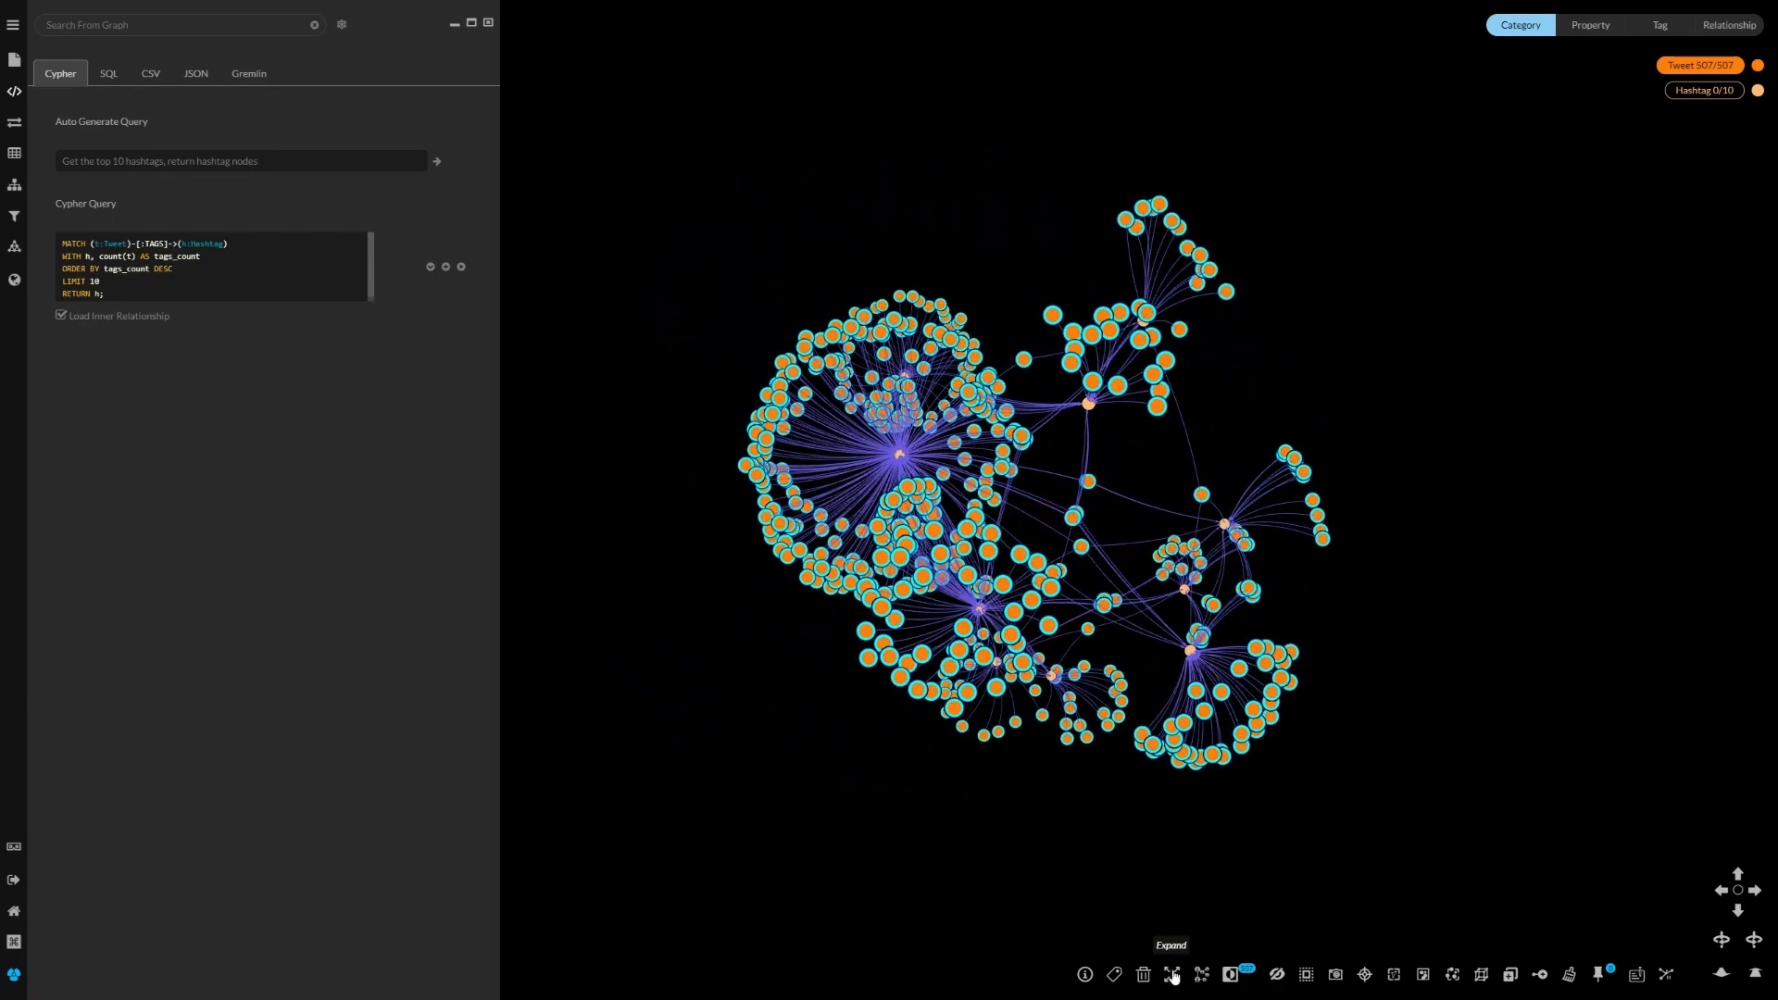
Step: Expand the selected tweets along all relationship types, adding users, links and sources
click(1170, 974)
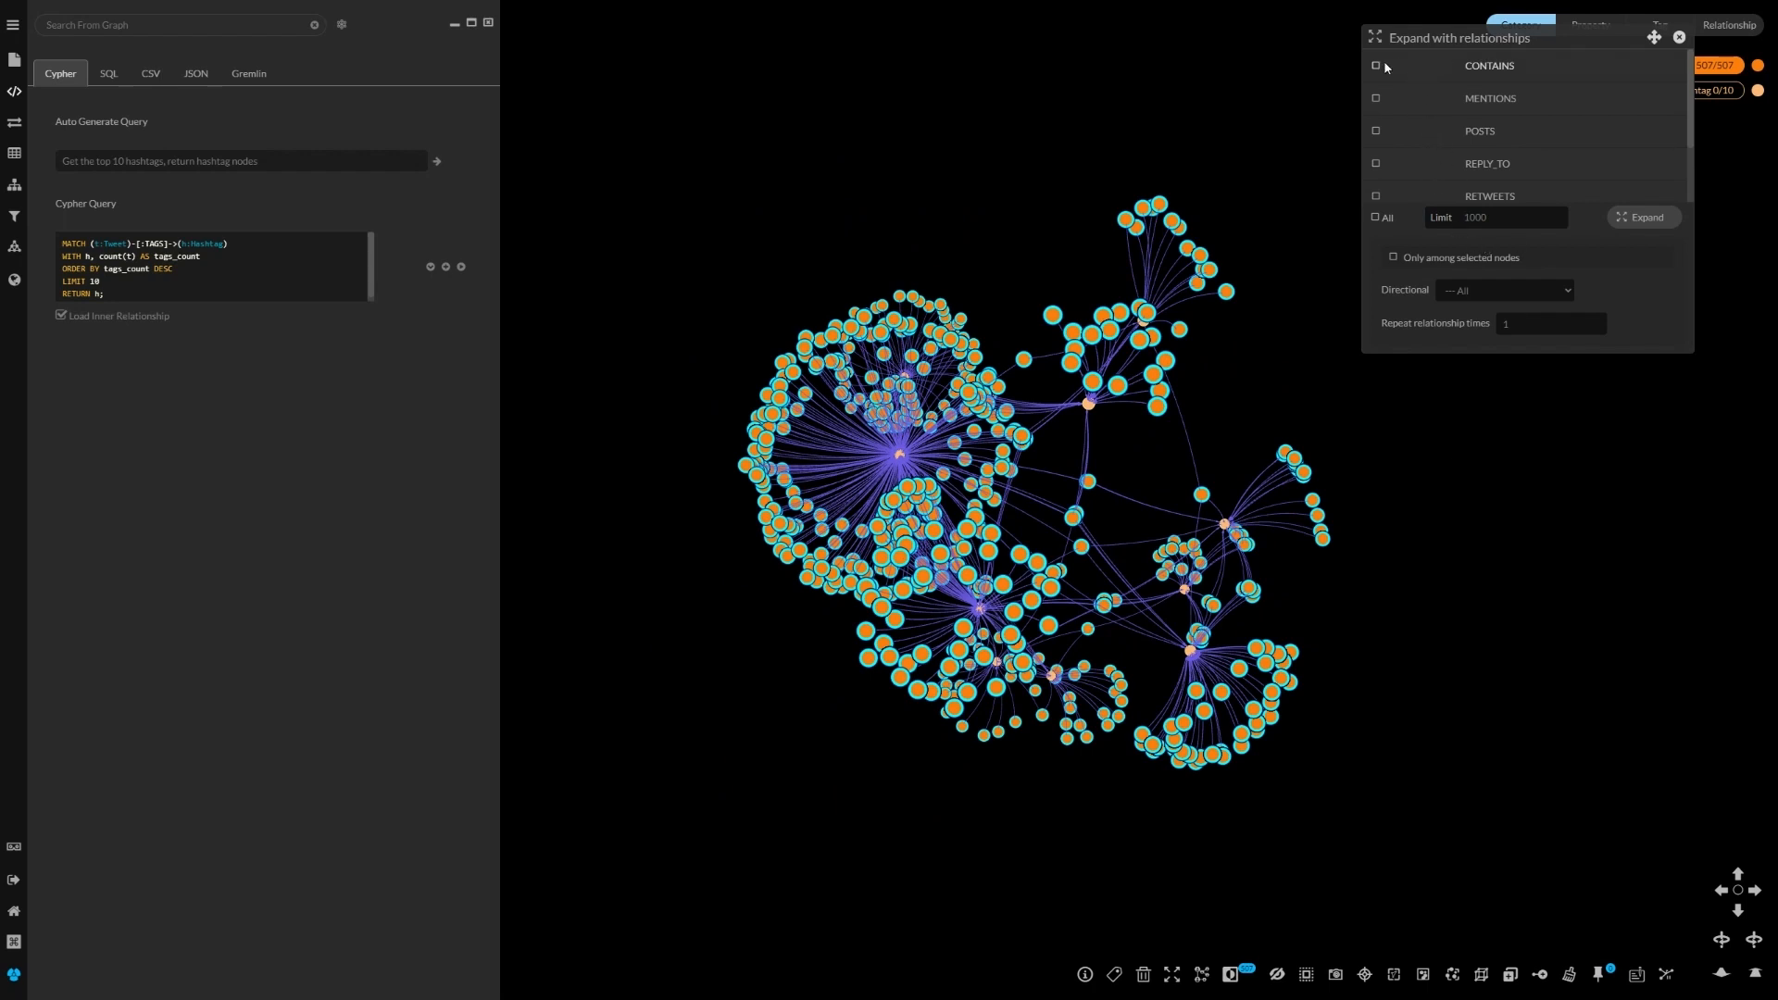
scroll(down, 3)
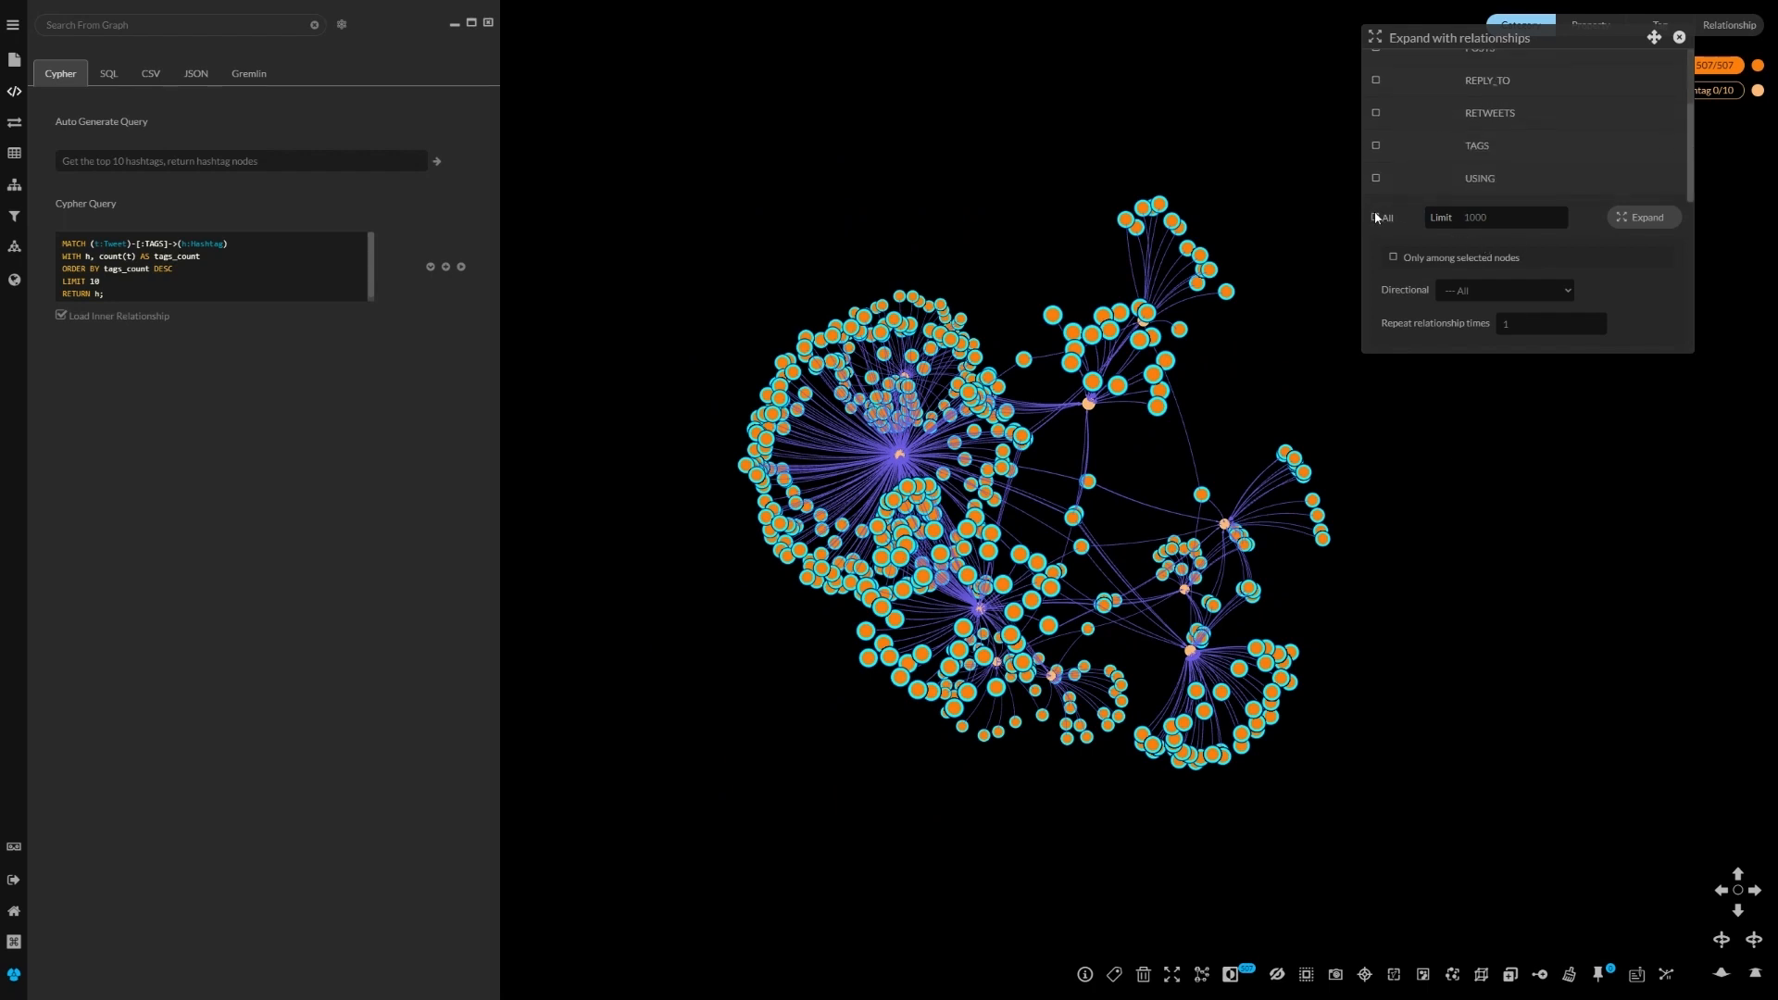
click(1375, 216)
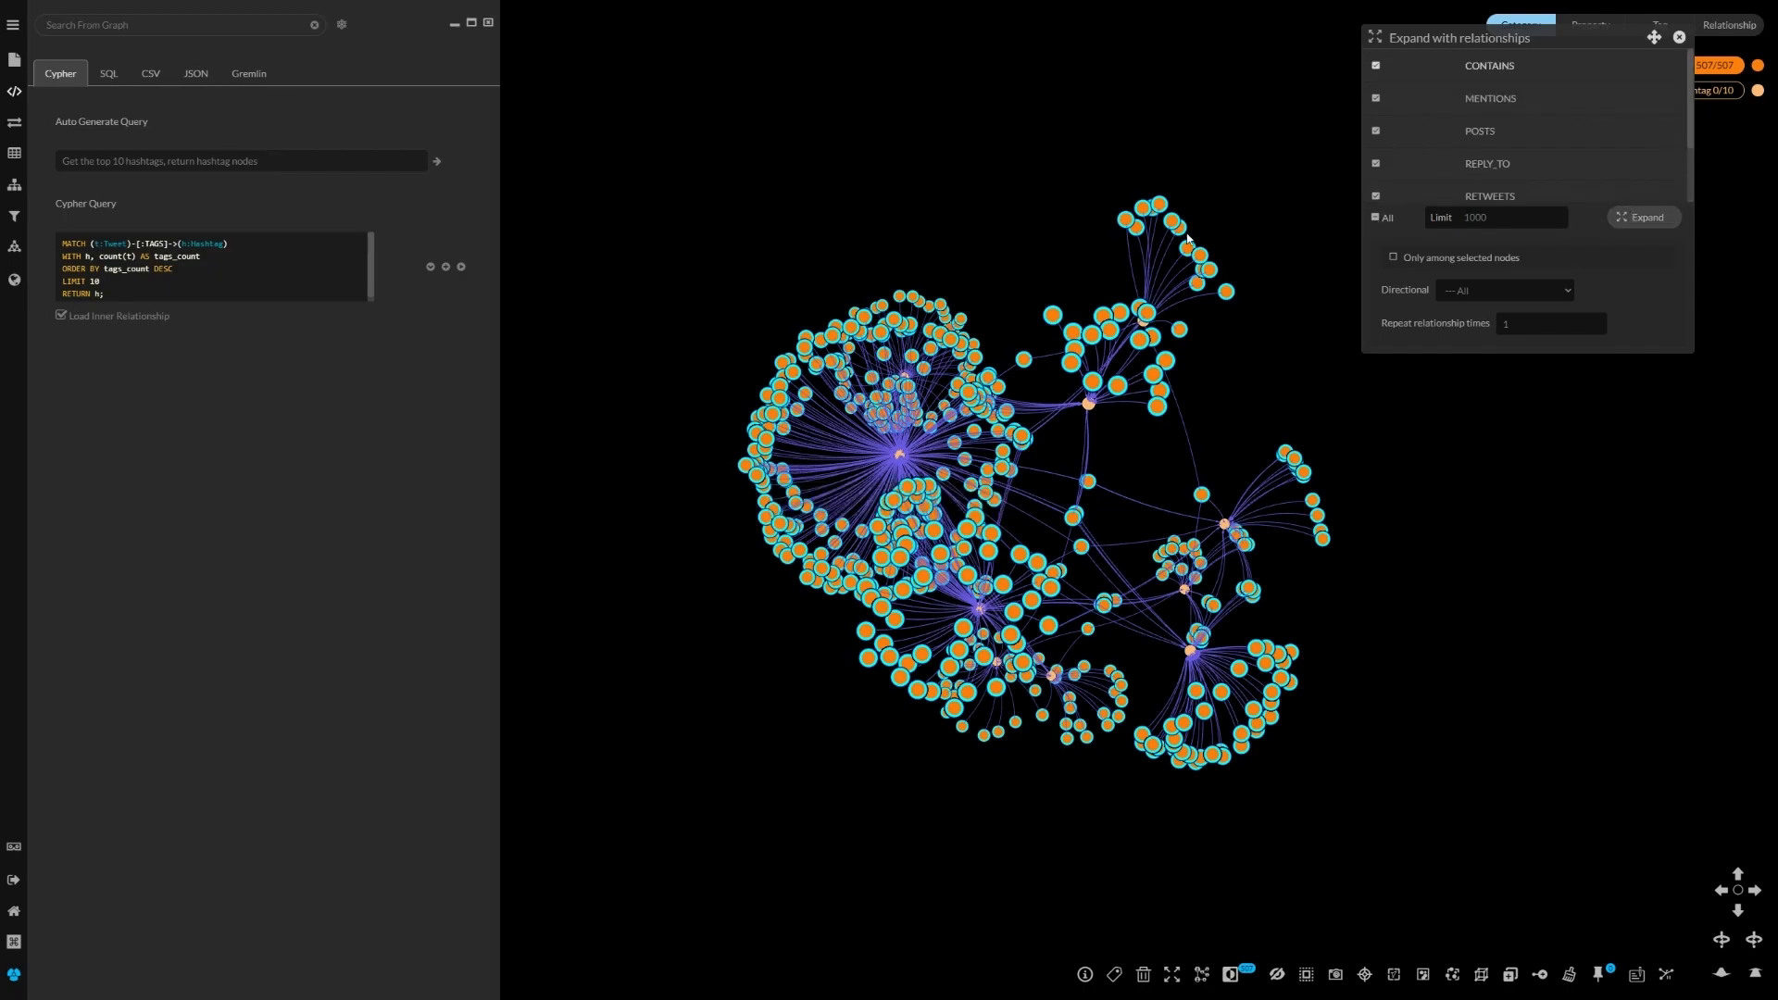
click(1640, 216)
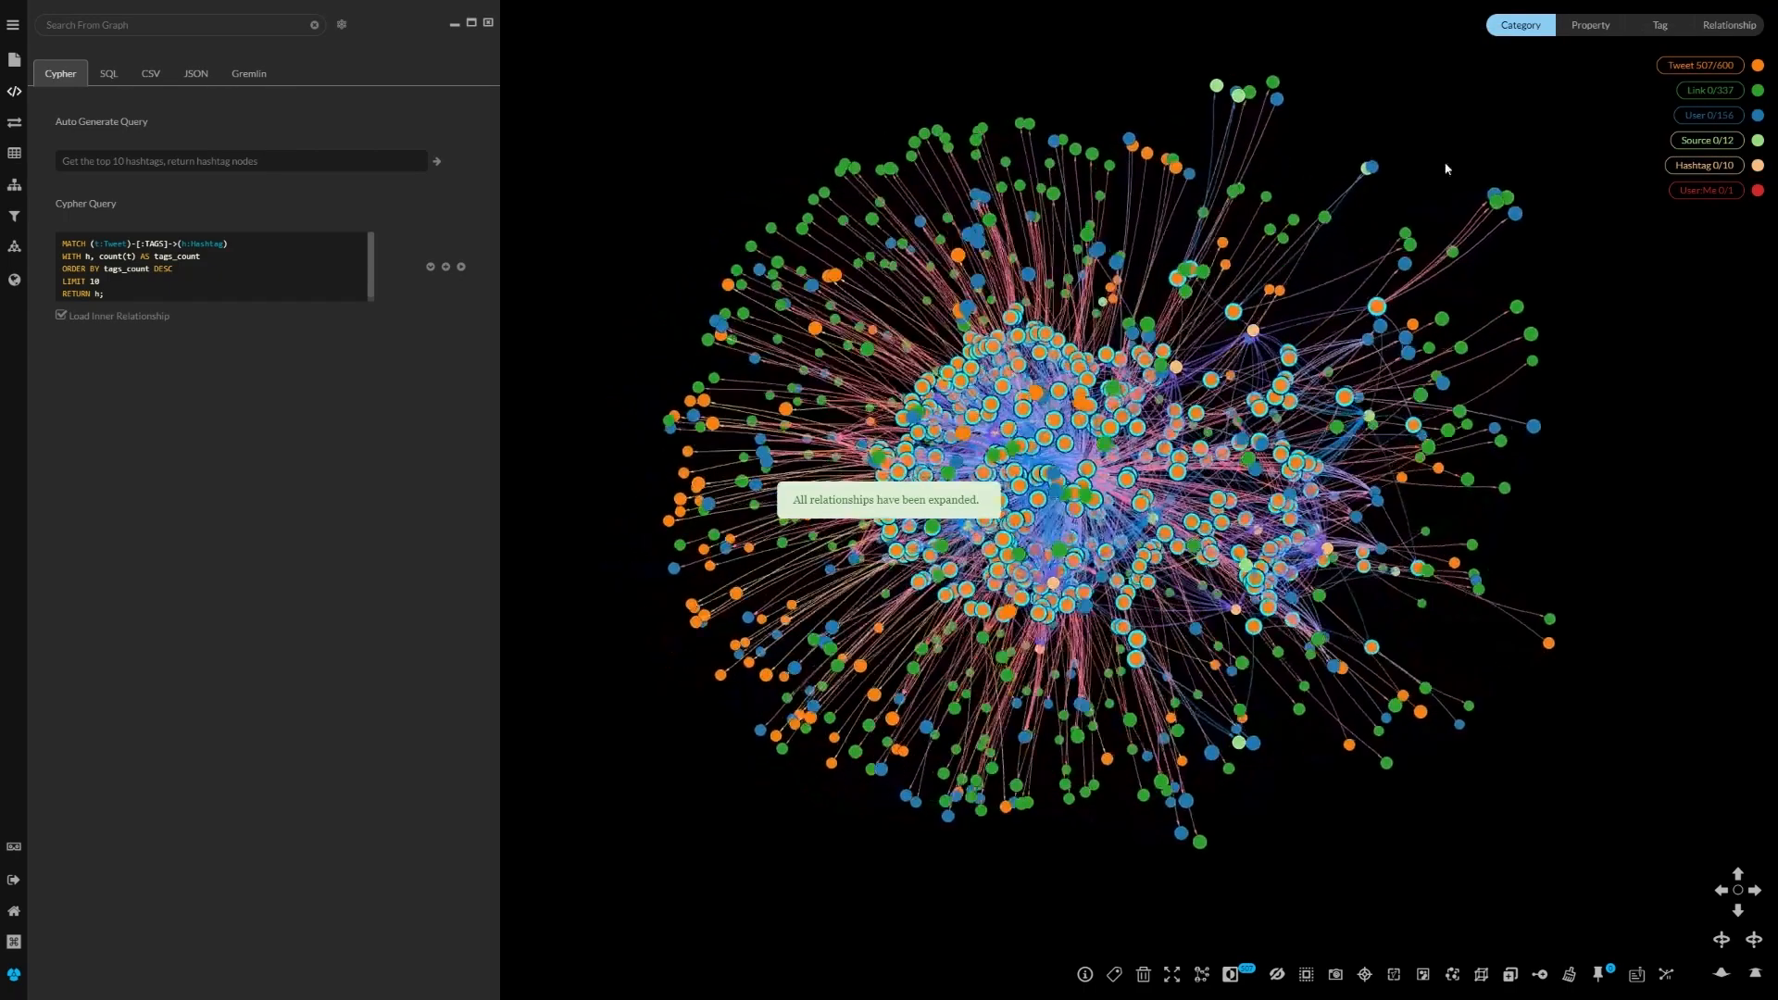